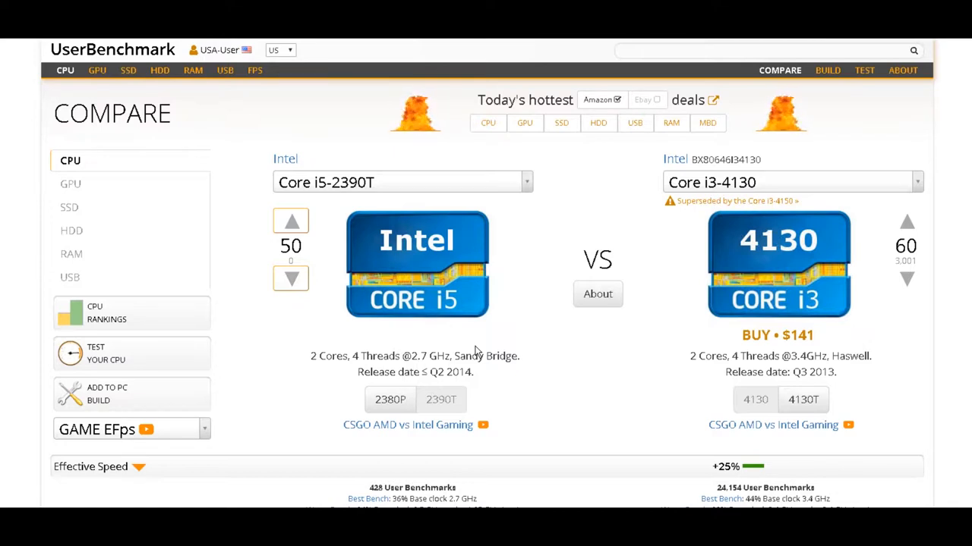
{"action": "mouse_move", "coordinate": [341, 394]}
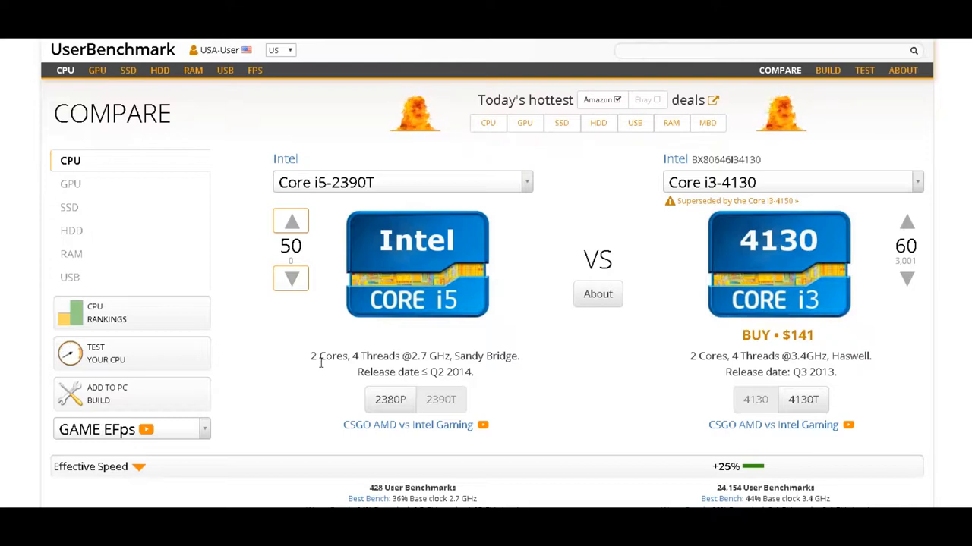
Scroll the Ryzen 5 2600 vs Core i3-4130 comparison to view its +87% effective speed lead.
{"action": "scroll", "scroll_direction": "down", "scroll_amount": 3}
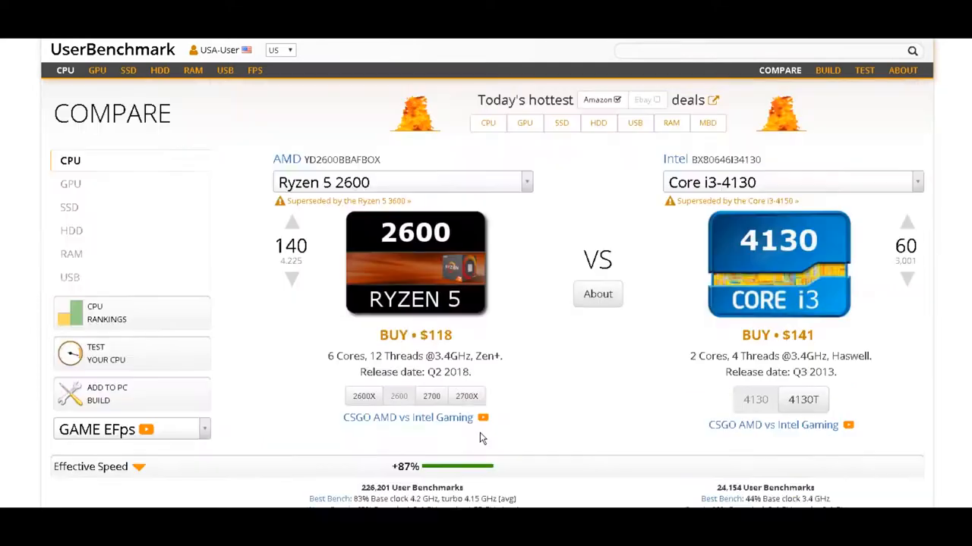
{"action": "scroll", "scroll_direction": "down", "scroll_amount": 3}
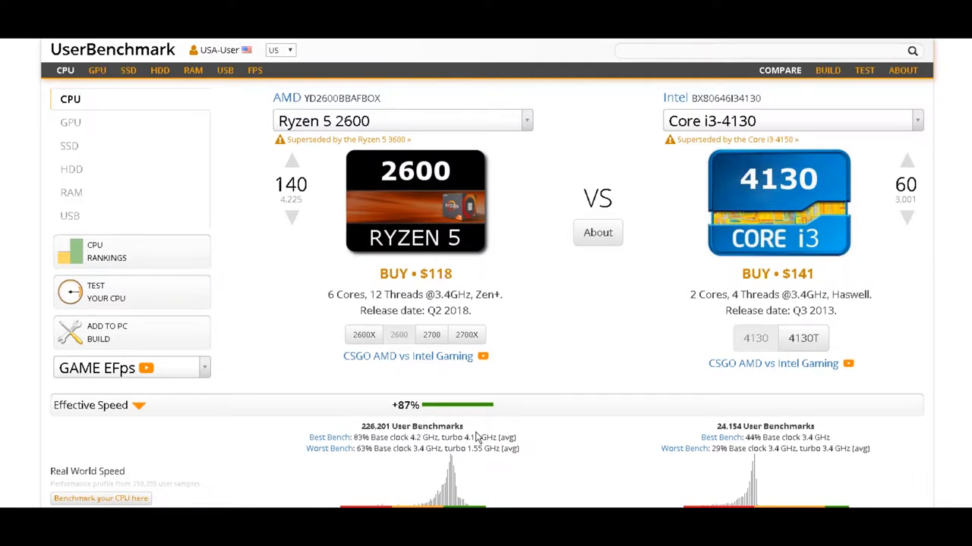
{"action": "scroll", "scroll_direction": "down", "scroll_amount": 3}
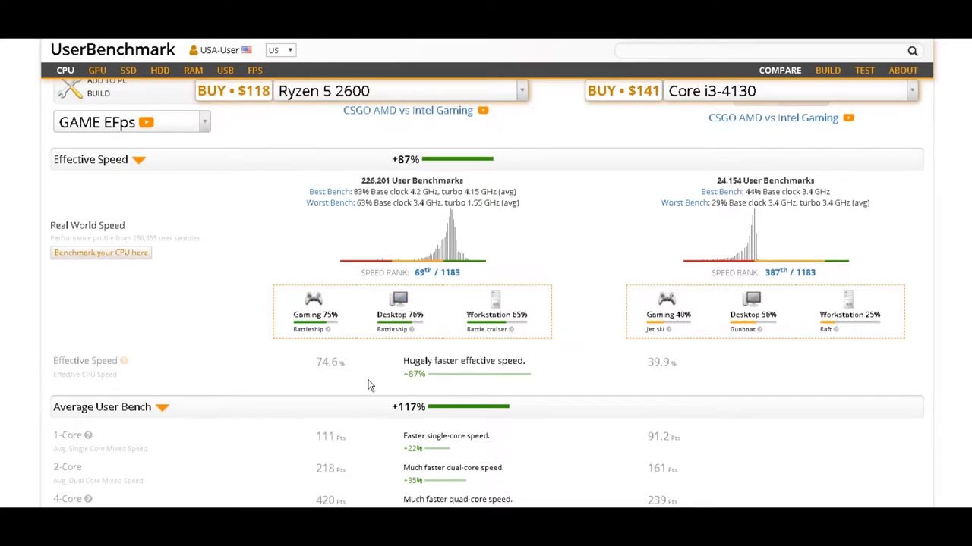
{"action": "scroll", "scroll_direction": "down", "scroll_amount": 3}
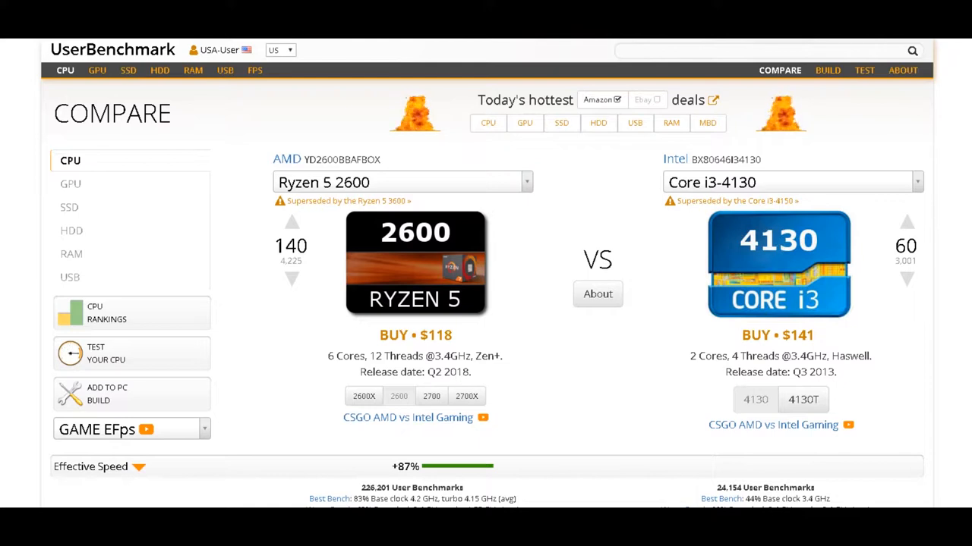
{"action": "scroll", "scroll_direction": "down", "scroll_amount": 3}
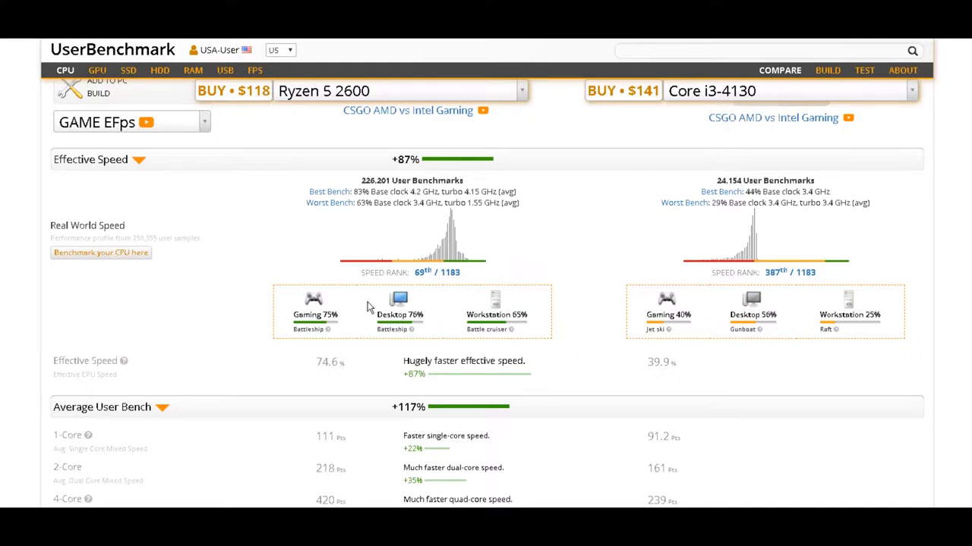
{"action": "mouse_move", "coordinate": [363, 379]}
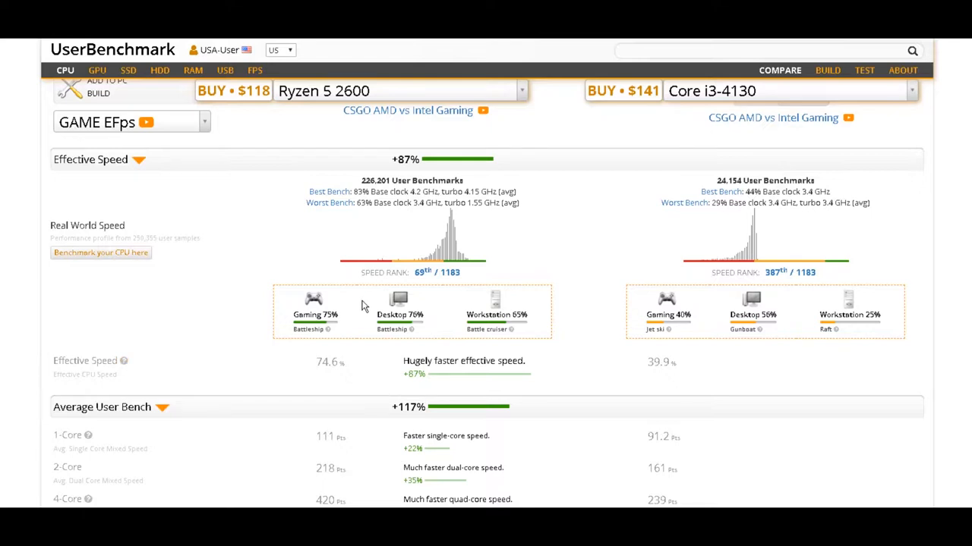
{"action": "mouse_move", "coordinate": [358, 376]}
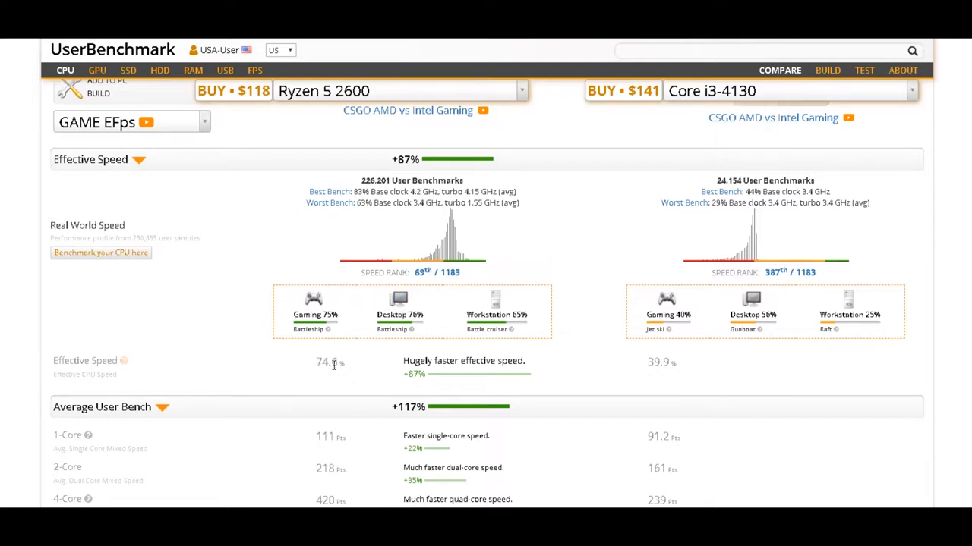
{"action": "mouse_move", "coordinate": [361, 305]}
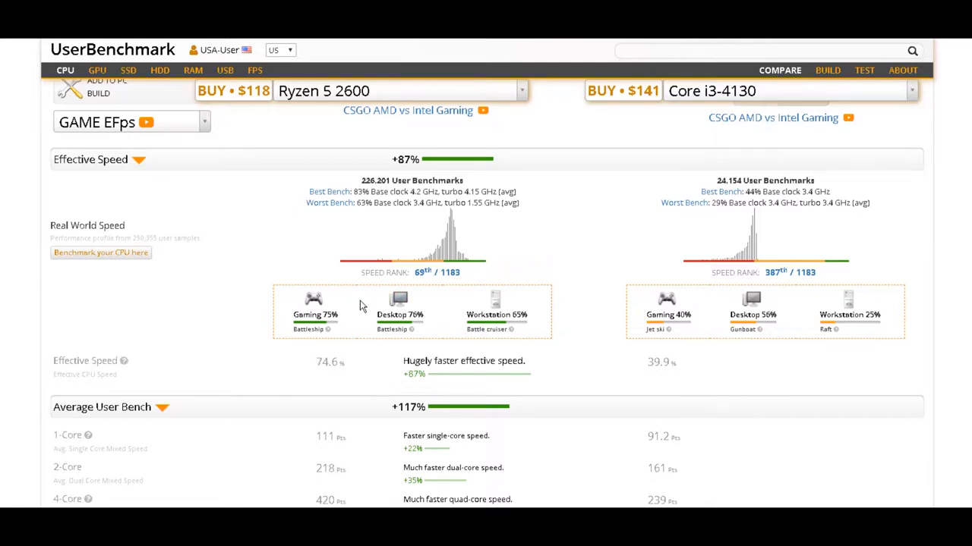
{"action": "mouse_move", "coordinate": [349, 377]}
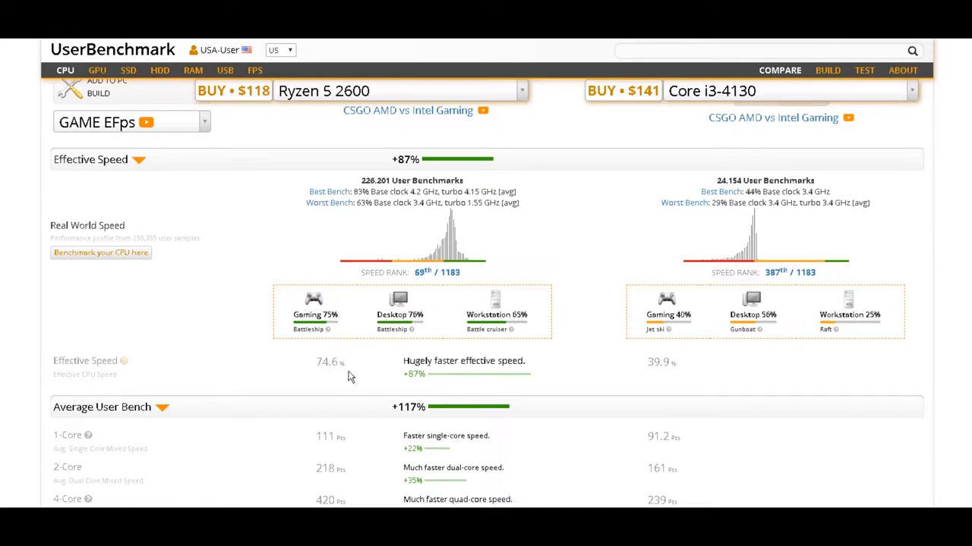
{"action": "mouse_move", "coordinate": [361, 306]}
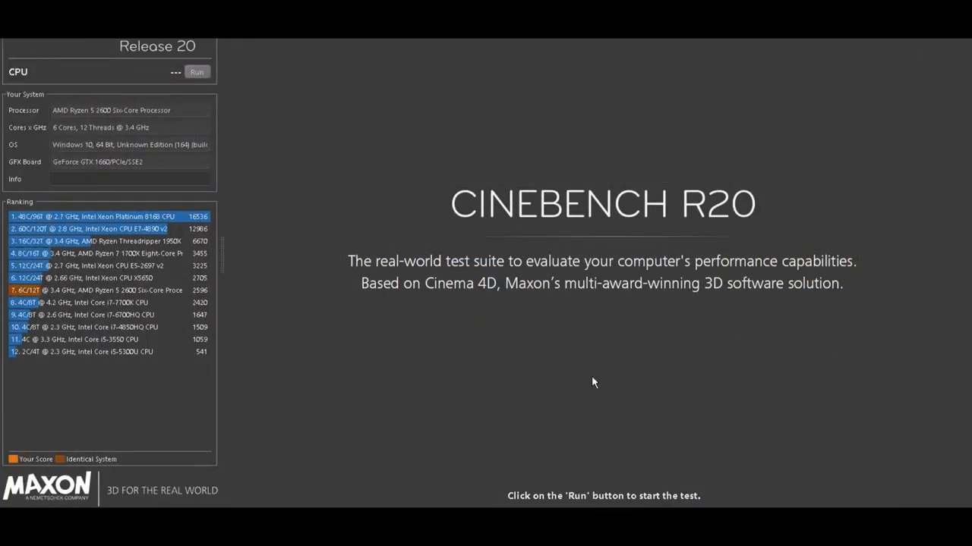
{"action": "mouse_move", "coordinate": [220, 404]}
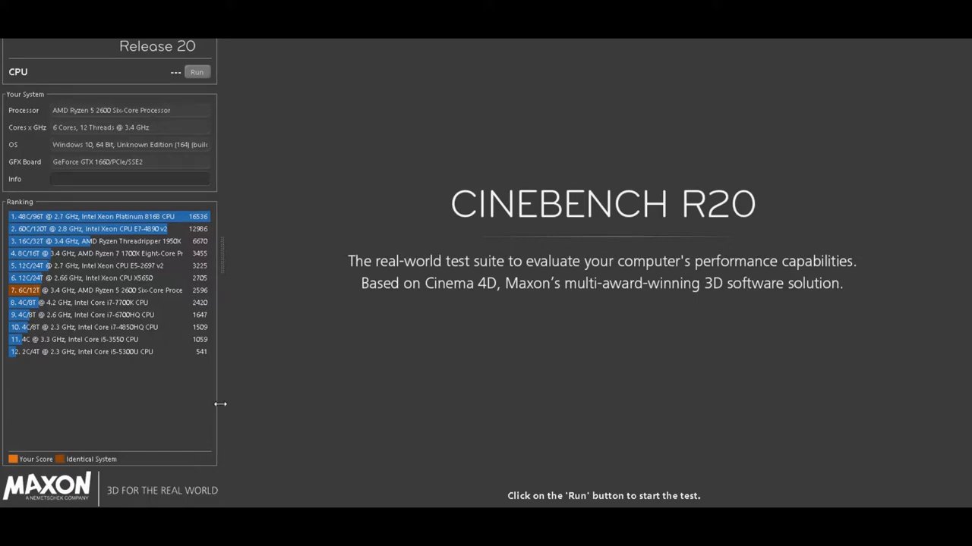
Run the Cinebench R20 CPU benchmark, producing a 2262-point score for the Ryzen 5 2600.
{"action": "left_click", "coordinate": [195, 72]}
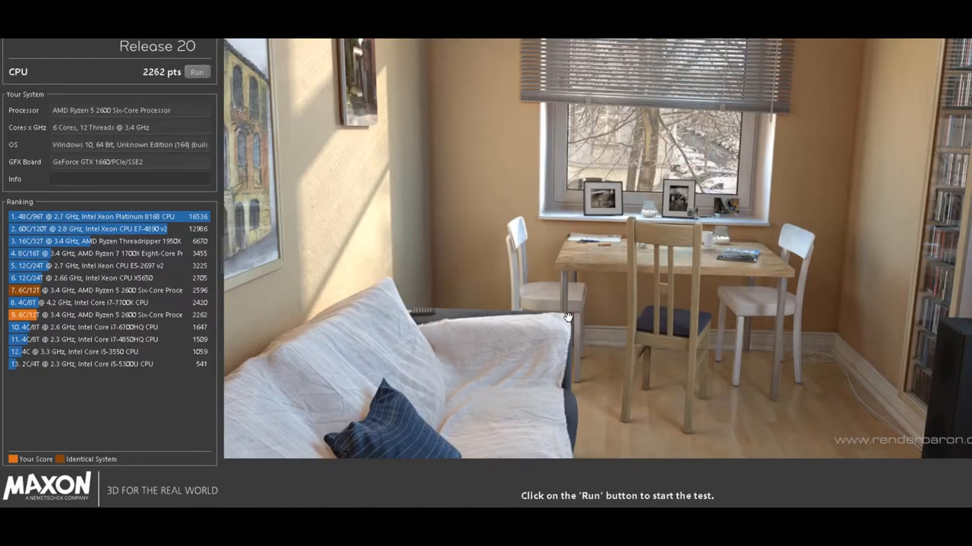
{"action": "mouse_move", "coordinate": [203, 319]}
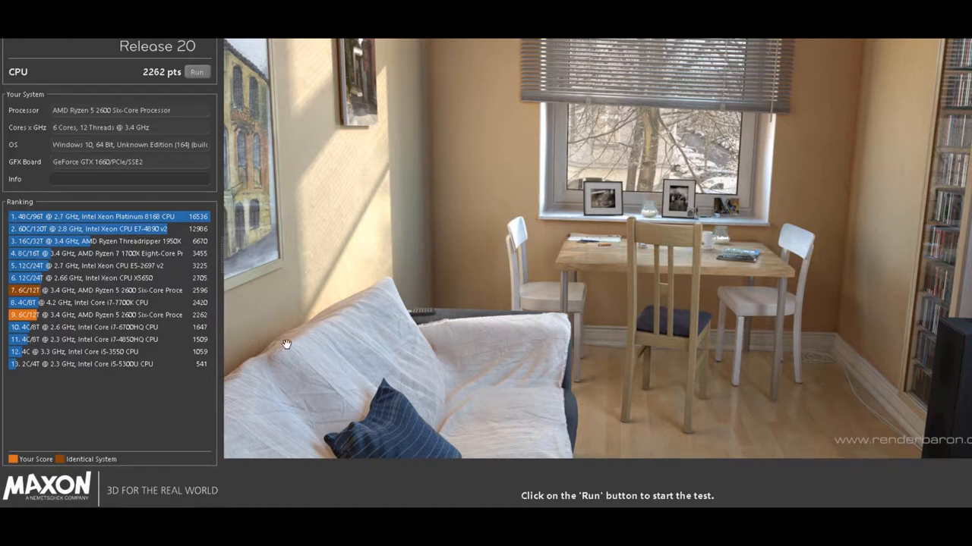
{"action": "mouse_move", "coordinate": [202, 296]}
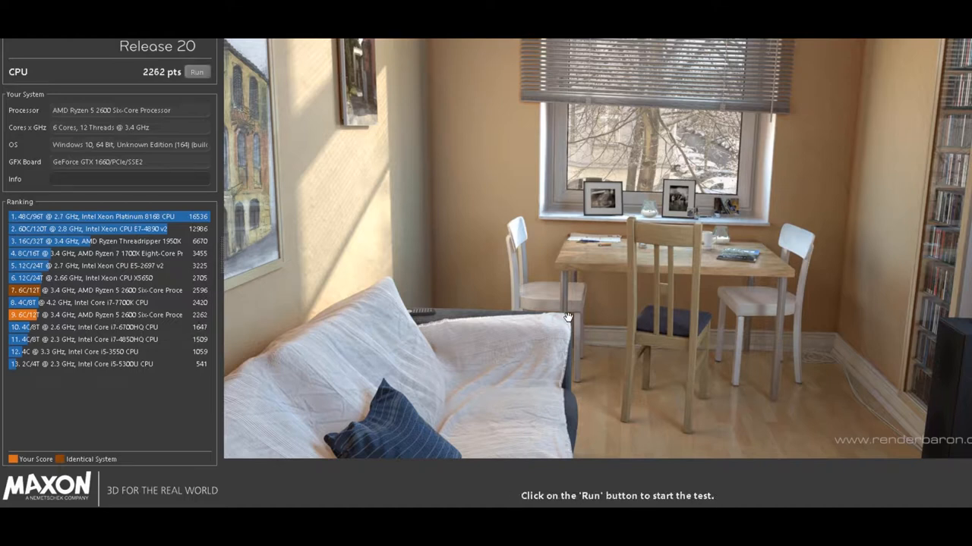
{"action": "mouse_move", "coordinate": [166, 334]}
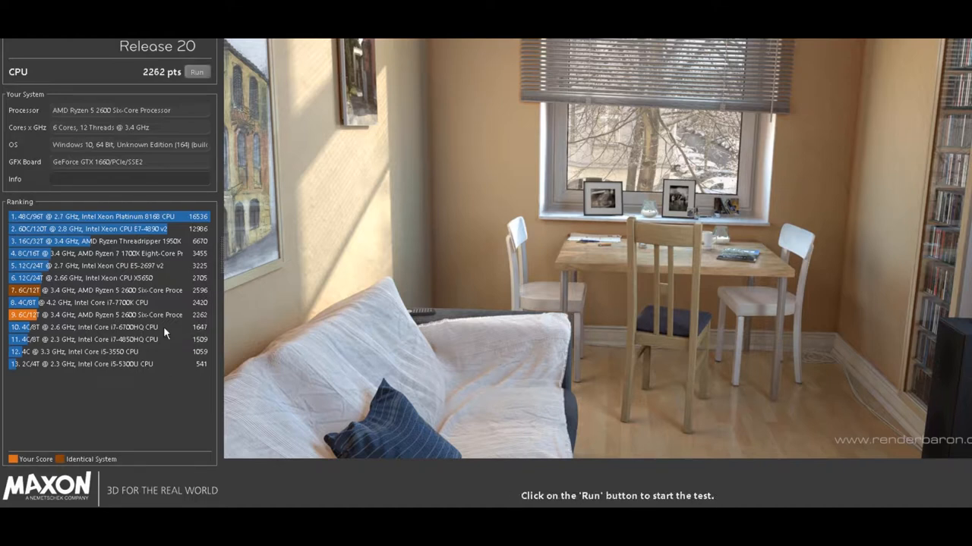
{"action": "mouse_move", "coordinate": [178, 297]}
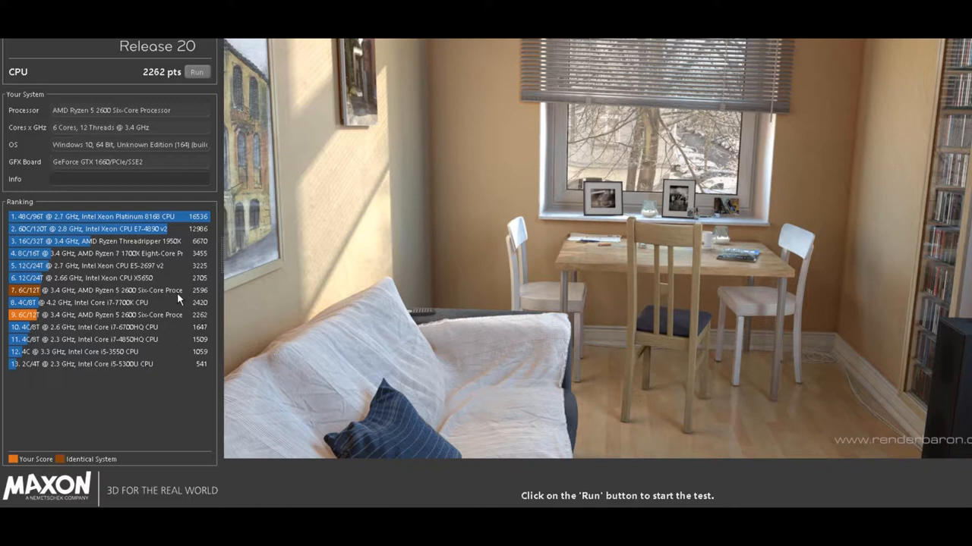
{"action": "mouse_move", "coordinate": [286, 346]}
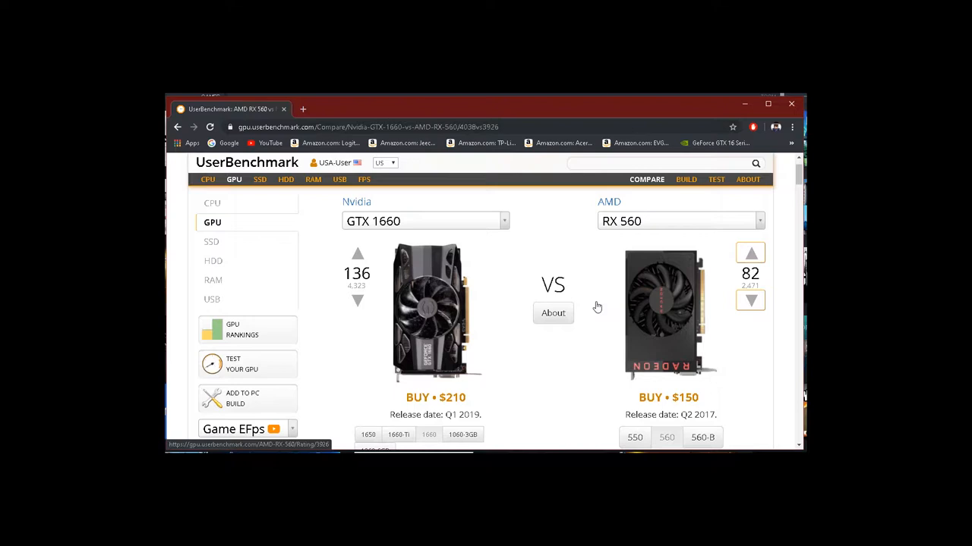
{"action": "scroll", "scroll_direction": "down", "scroll_amount": 3}
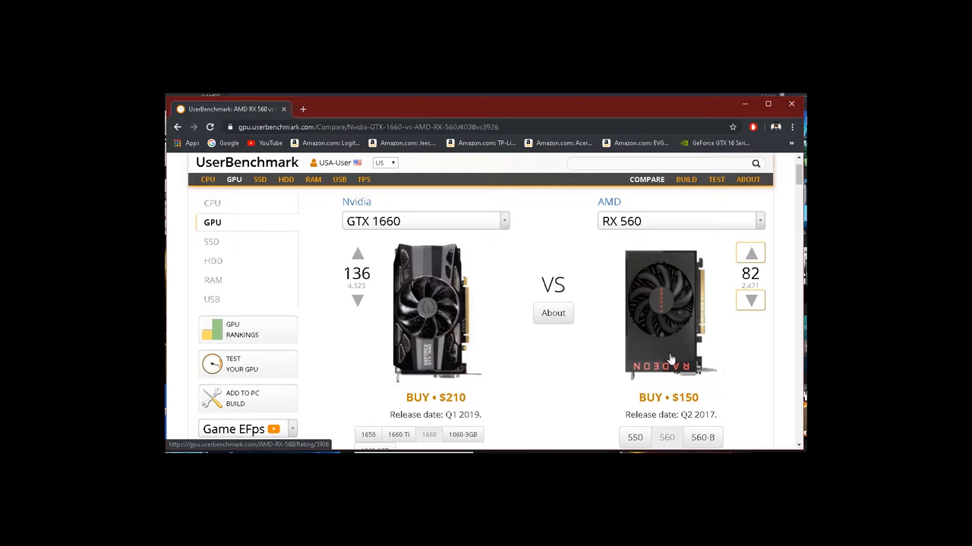
{"action": "mouse_move", "coordinate": [668, 357]}
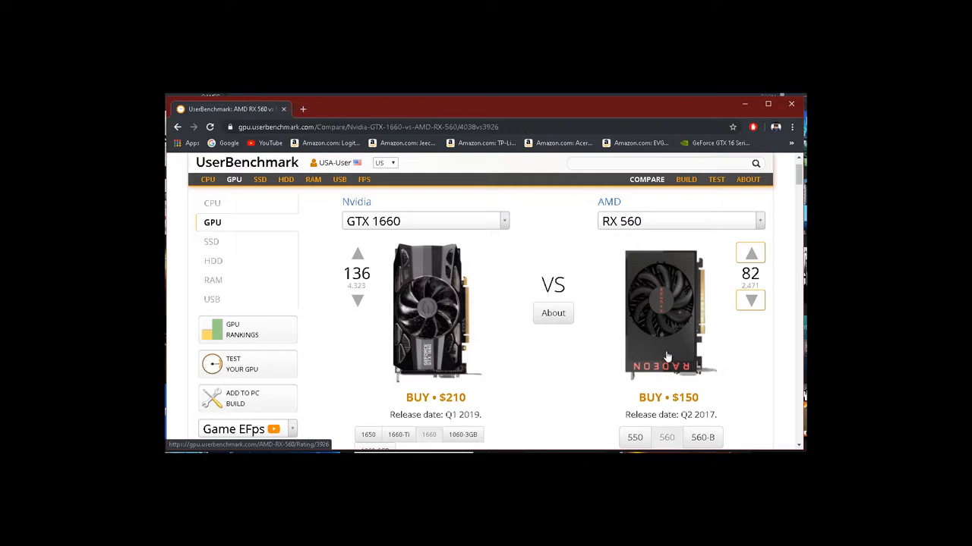
{"action": "scroll", "scroll_direction": "down", "scroll_amount": 3}
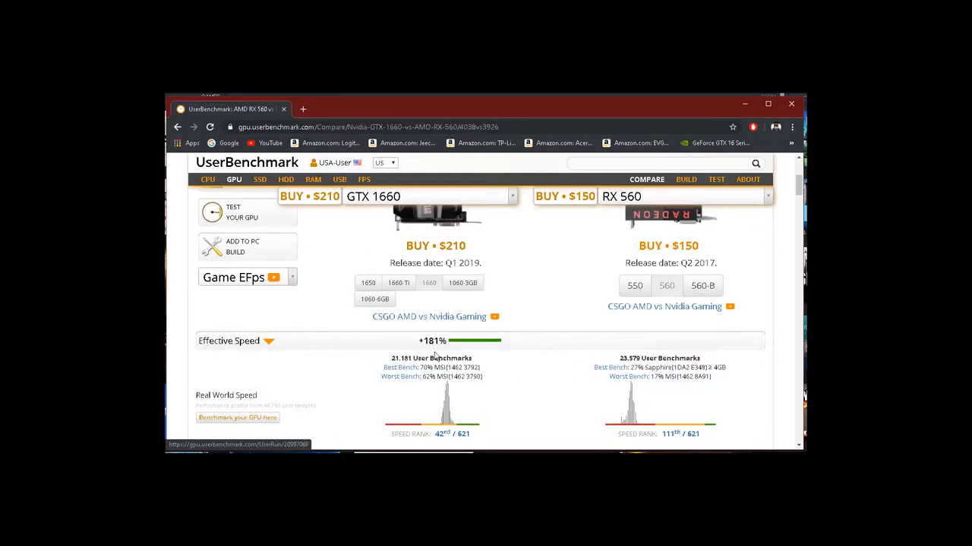
{"action": "scroll", "scroll_direction": "down", "scroll_amount": 3}
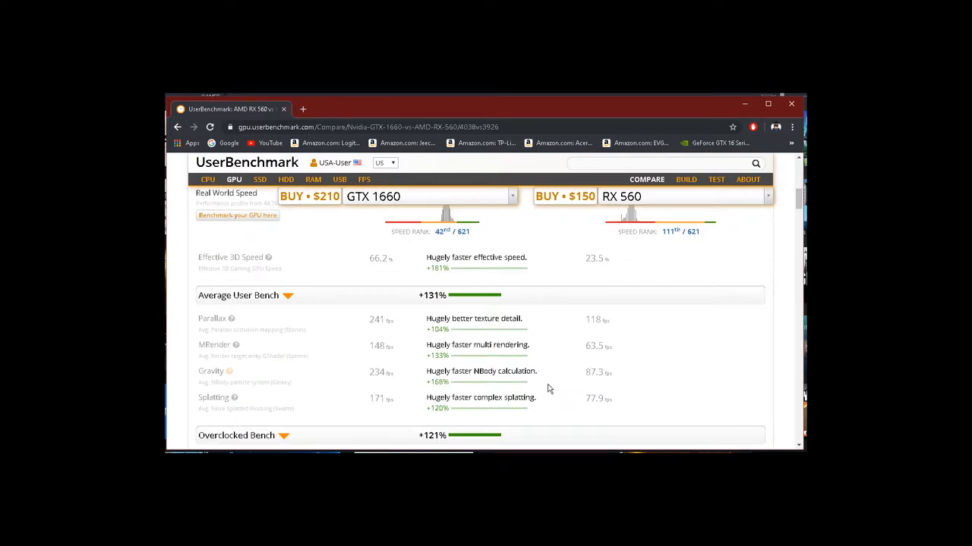
{"action": "scroll", "scroll_direction": "down", "scroll_amount": 3}
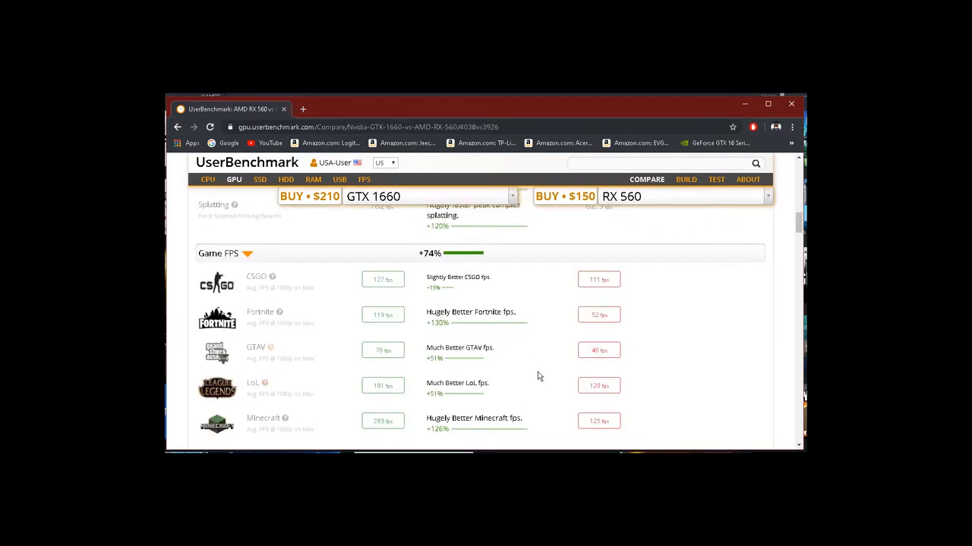
{"action": "scroll", "scroll_direction": "down", "scroll_amount": 3}
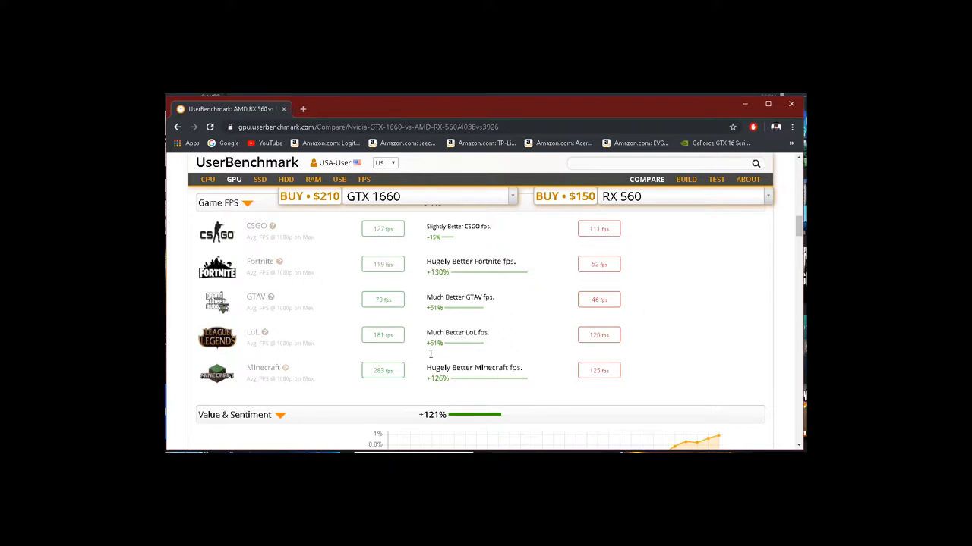
{"action": "mouse_move", "coordinate": [452, 258]}
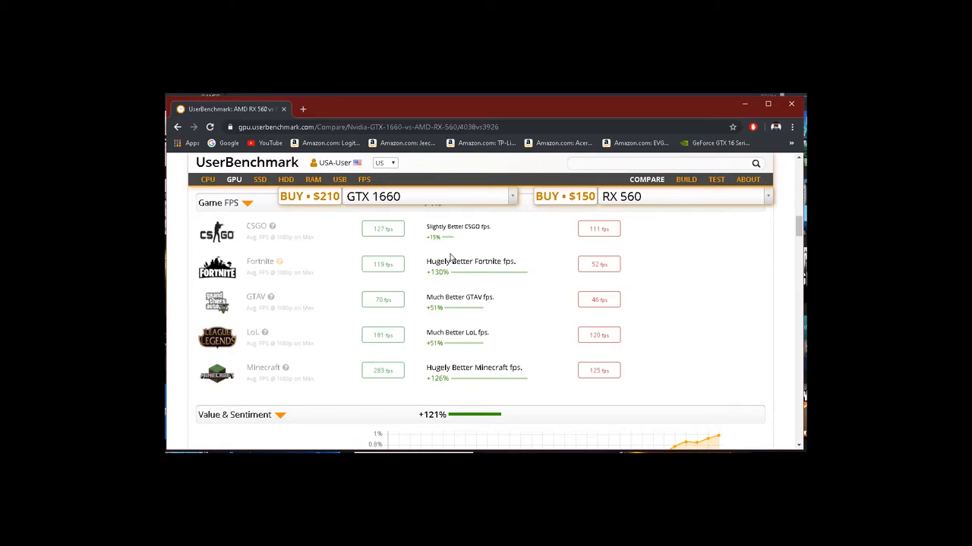
{"action": "scroll", "scroll_direction": "down", "scroll_amount": 3}
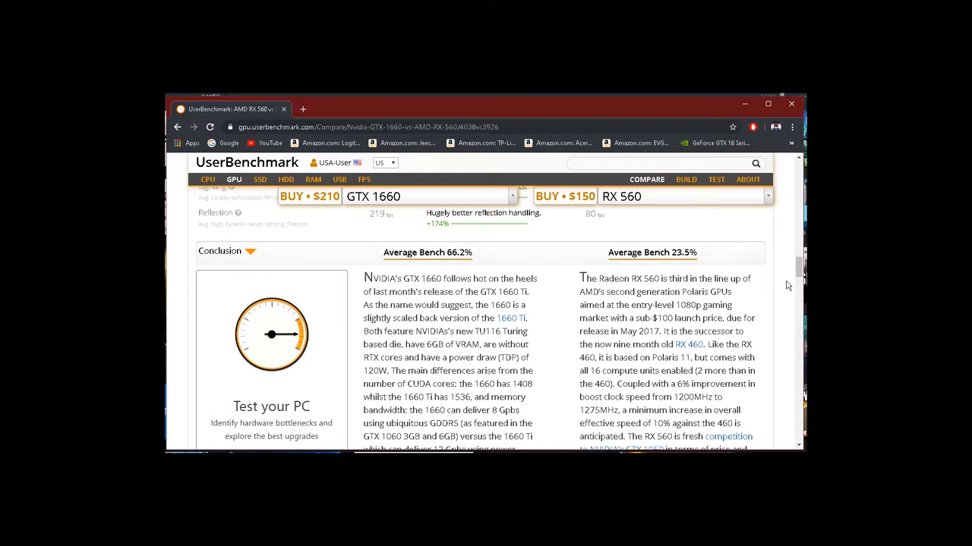
{"action": "scroll", "scroll_direction": "down", "scroll_amount": 3}
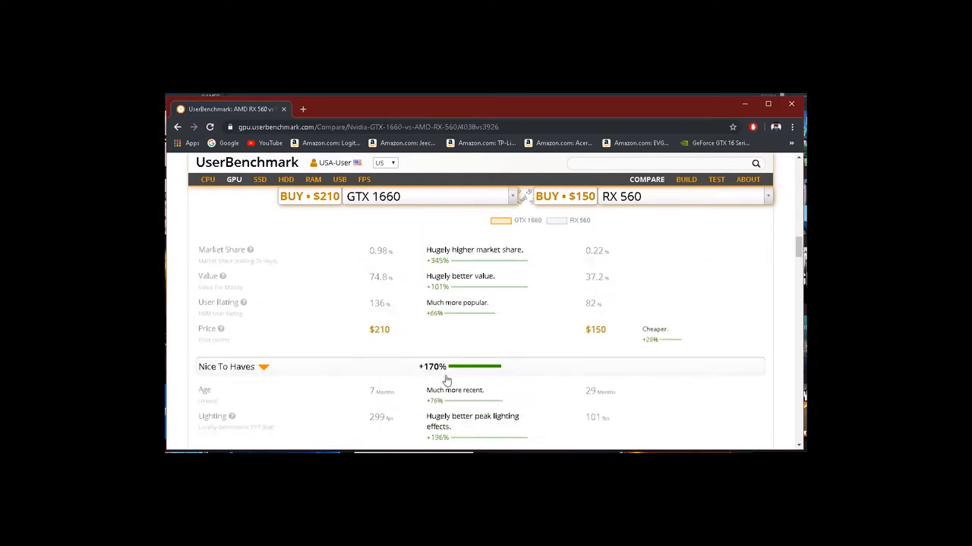